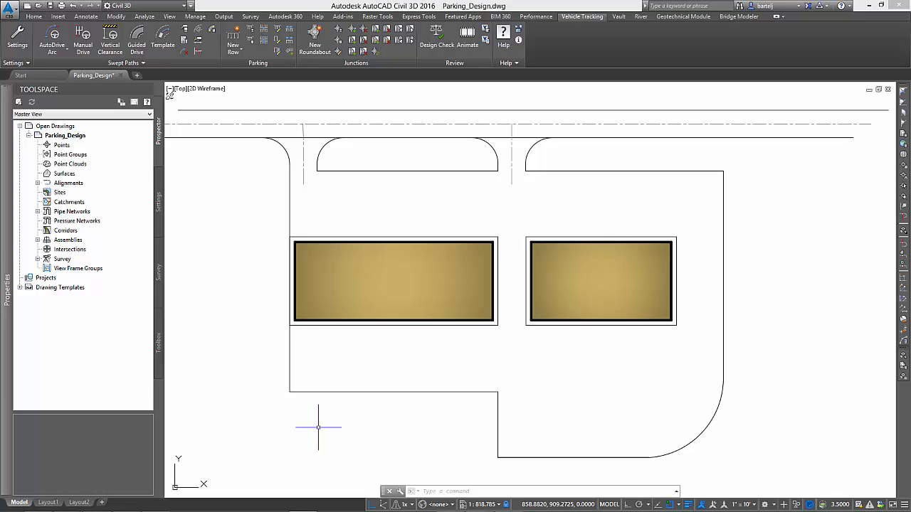
mouse_move(387, 379)
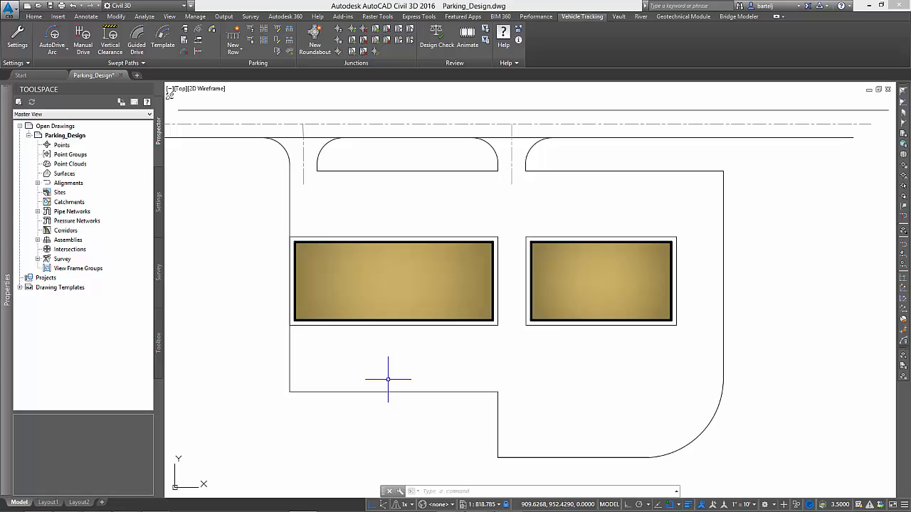
- Review the empty lot outline and bring up the New Row choices on the Vehicle Tracking ribbon
click(393, 282)
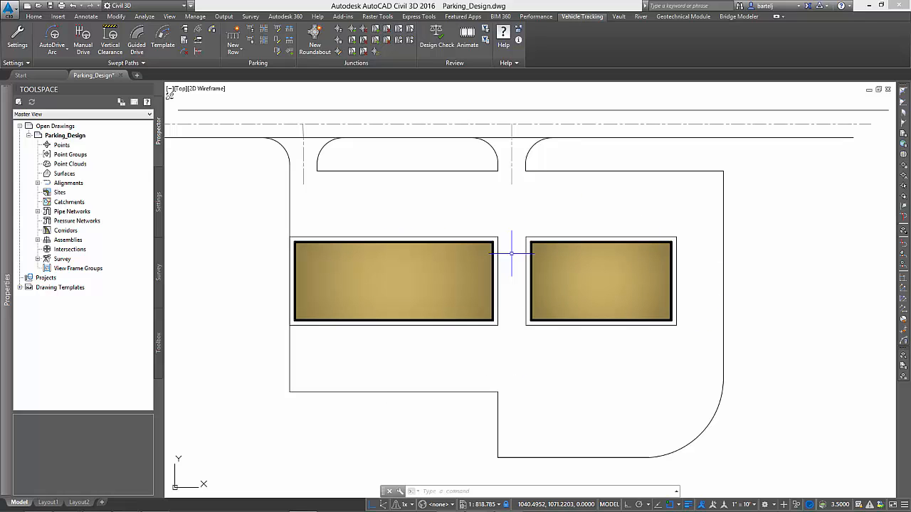
mouse_move(308, 212)
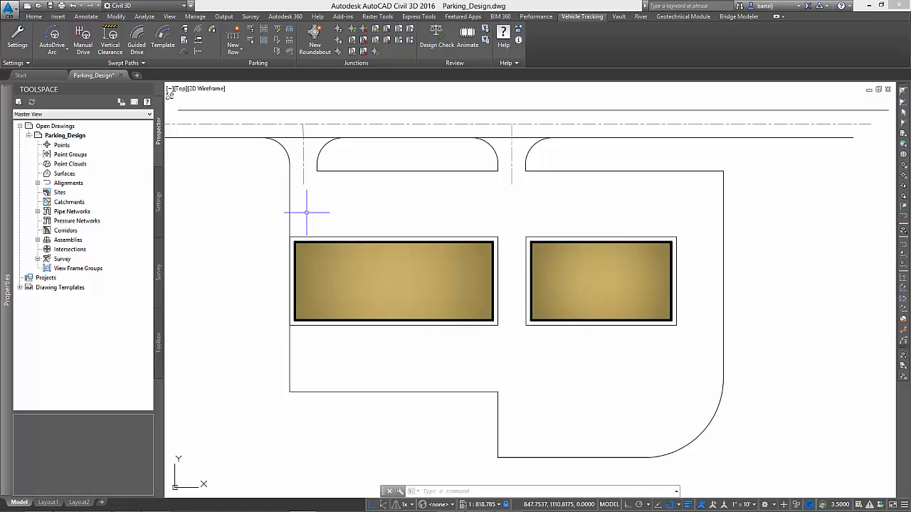
click(233, 39)
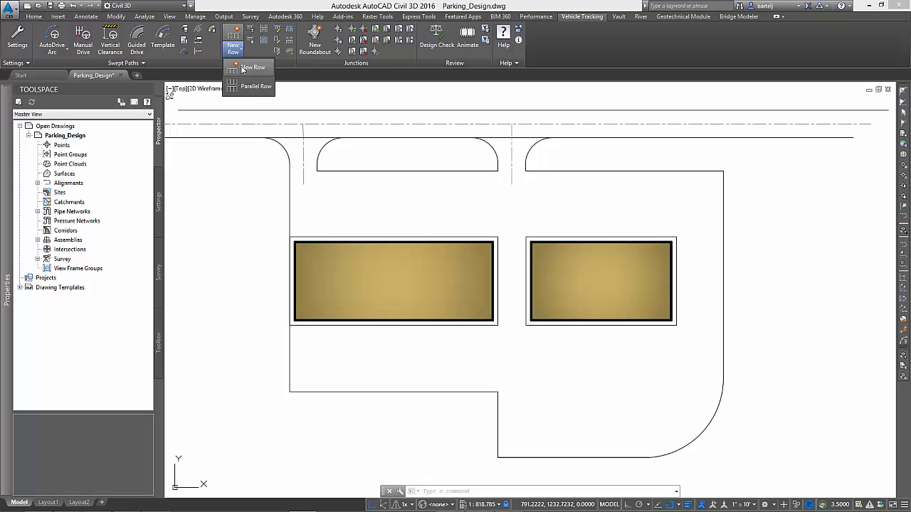
- Draw a bay row with the project parking standard along the right edge and around the curved corner
click(253, 67)
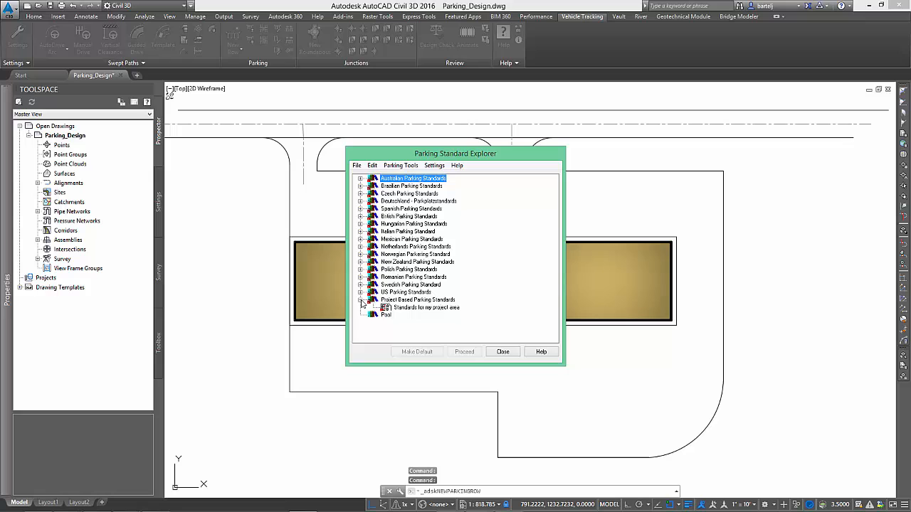
click(422, 307)
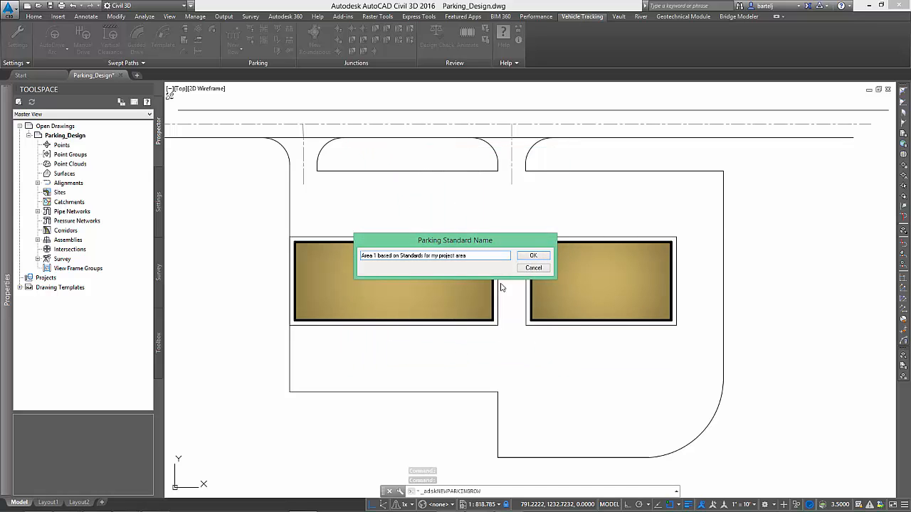
click(532, 256)
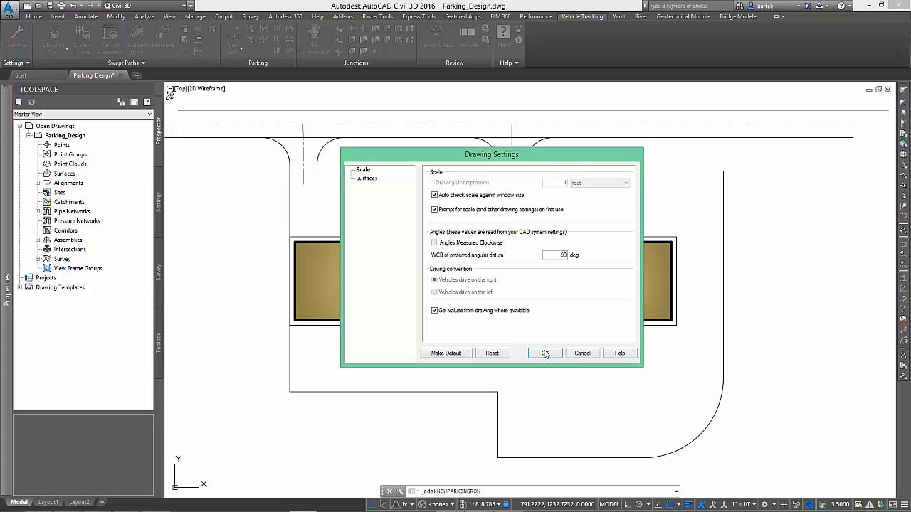
click(544, 353)
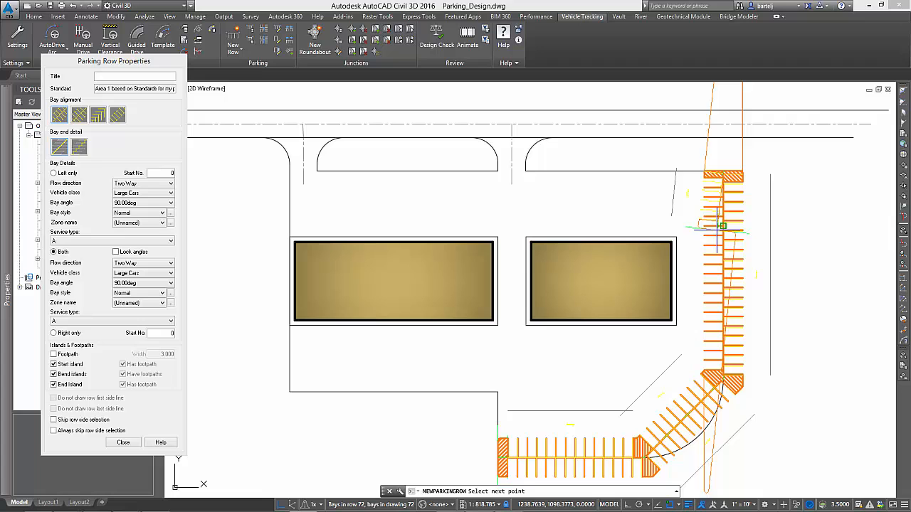
click(122, 441)
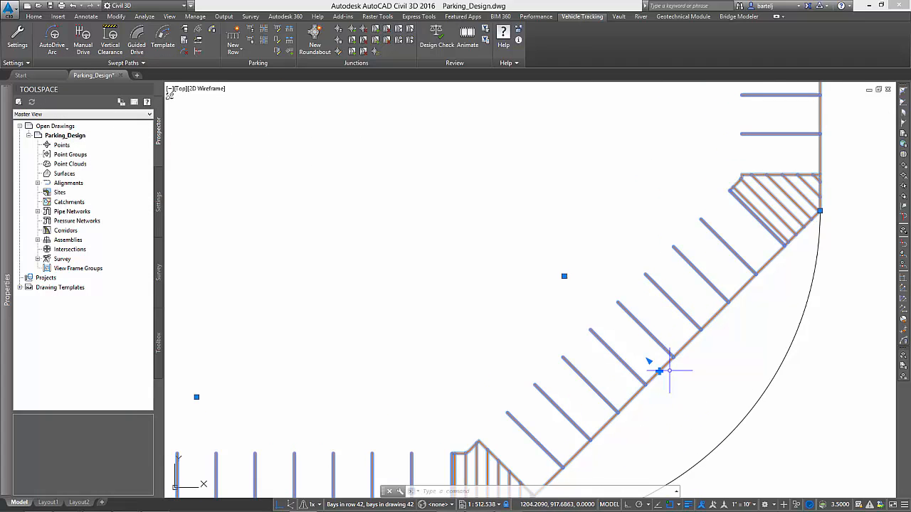
right_click(658, 370)
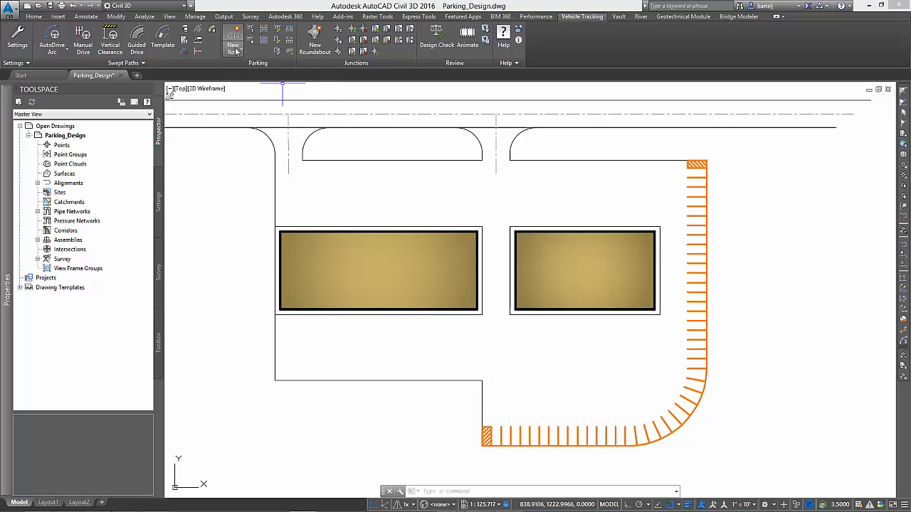
- Draw a second bay row across the top of both islands, choosing the bay side
click(234, 40)
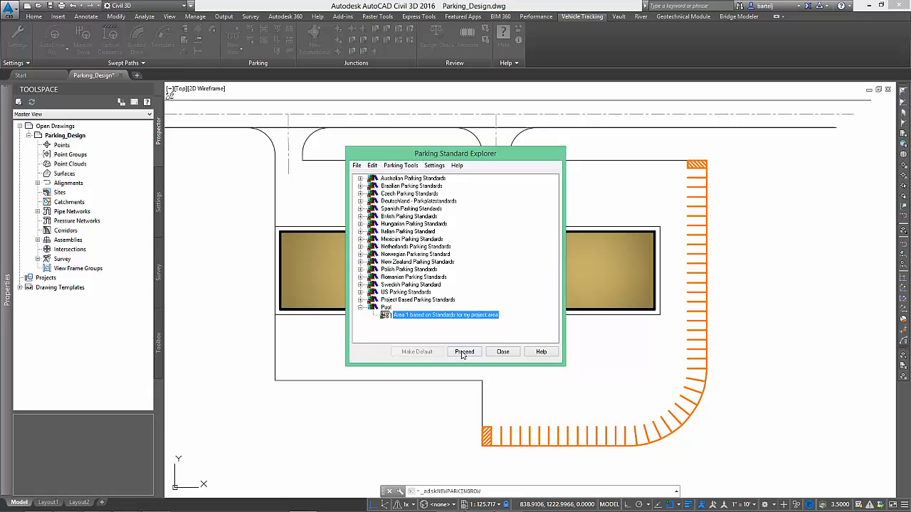
click(464, 351)
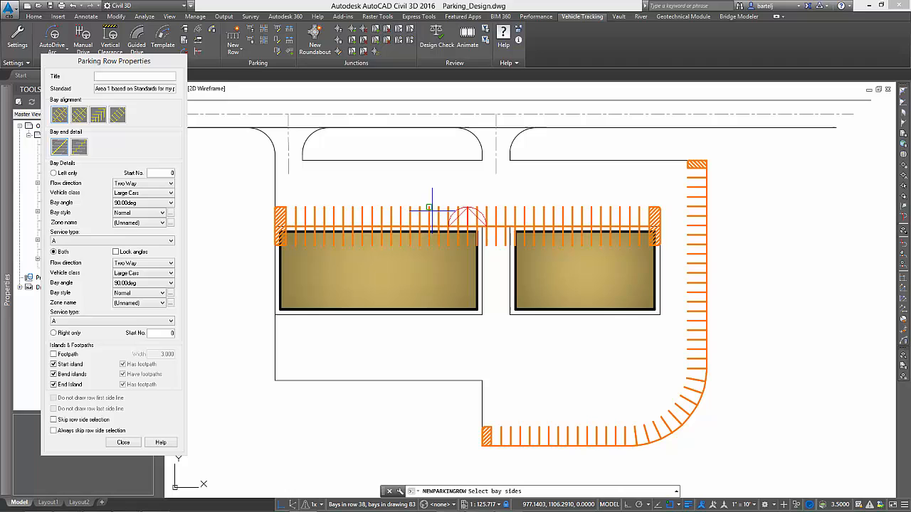
click(122, 441)
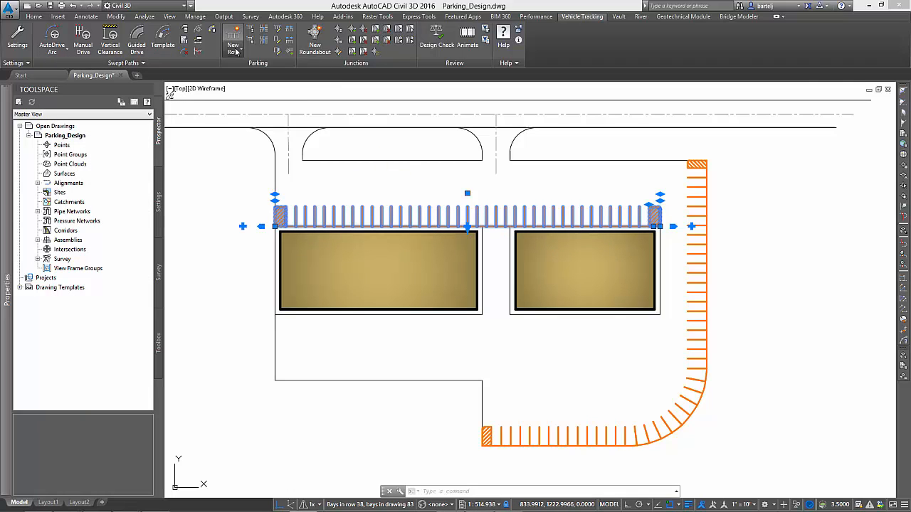
- Add parallel bay rows along the lot's top edge and beneath both landscaped islands
click(233, 49)
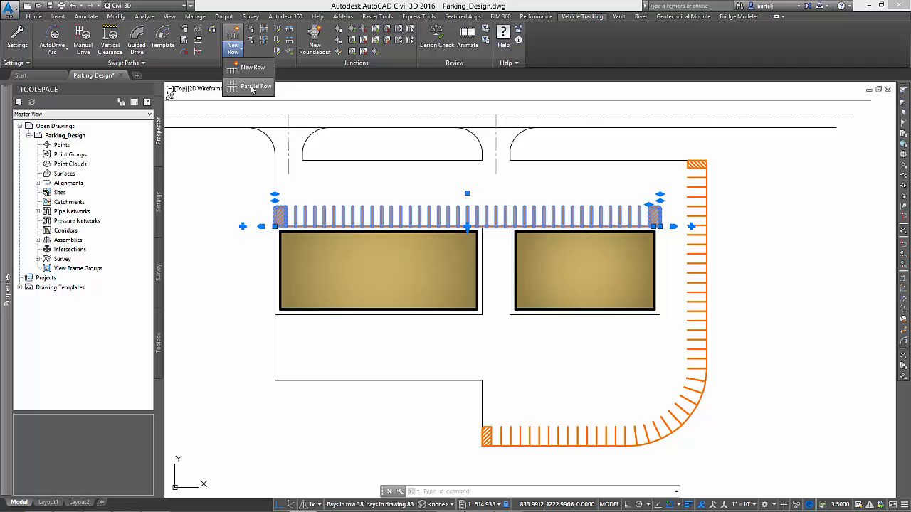
click(256, 86)
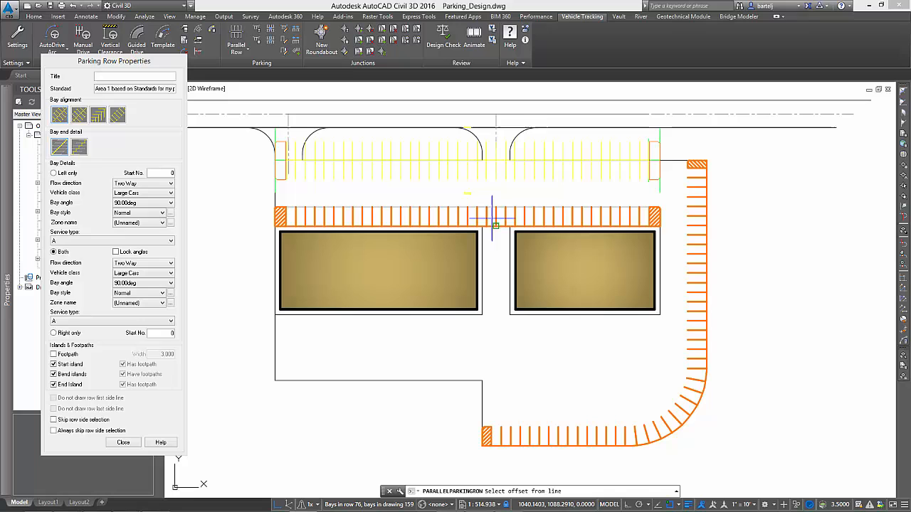
mouse_move(481, 154)
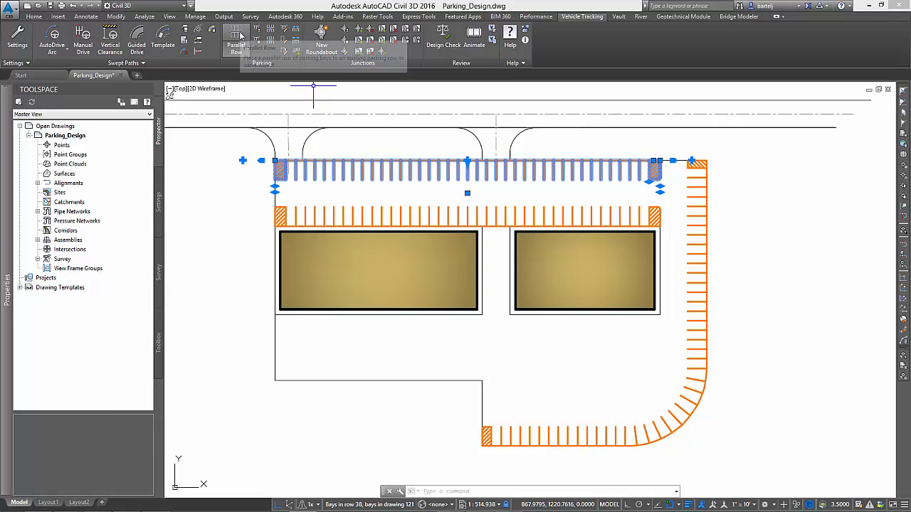
click(236, 40)
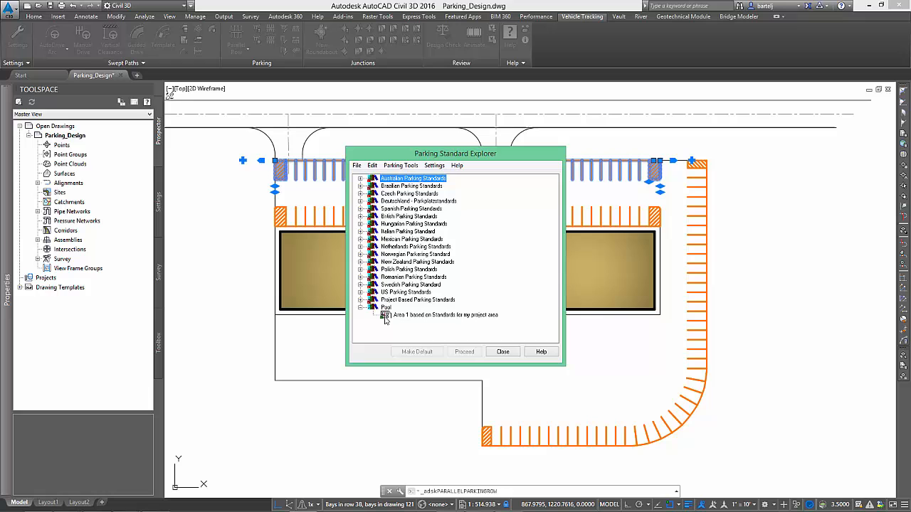
click(464, 351)
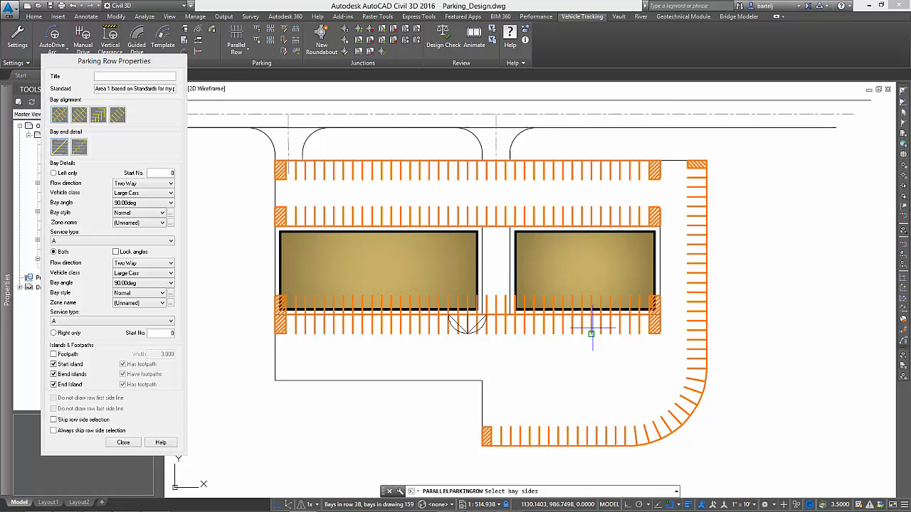
click(122, 441)
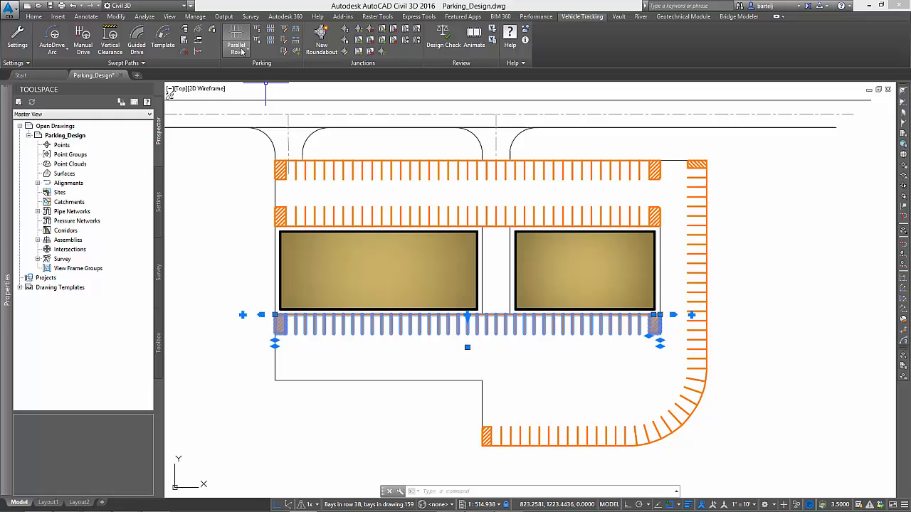
click(237, 47)
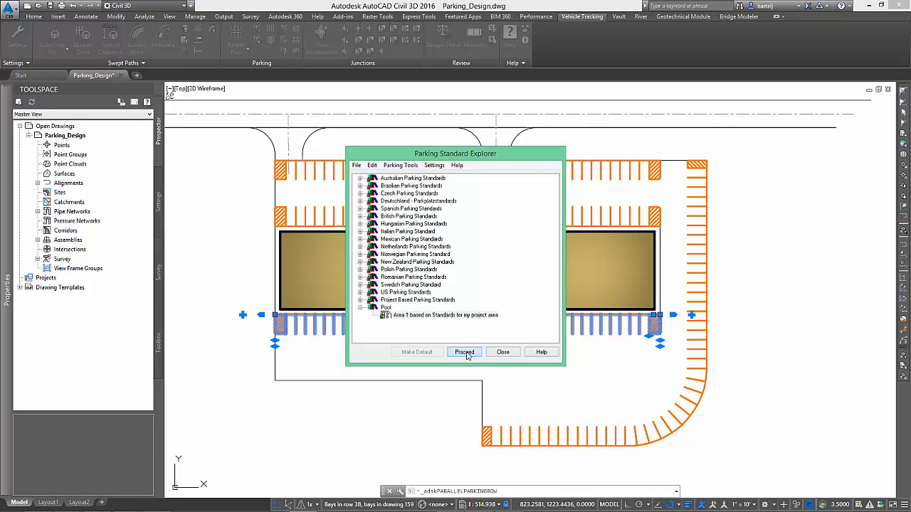
click(464, 351)
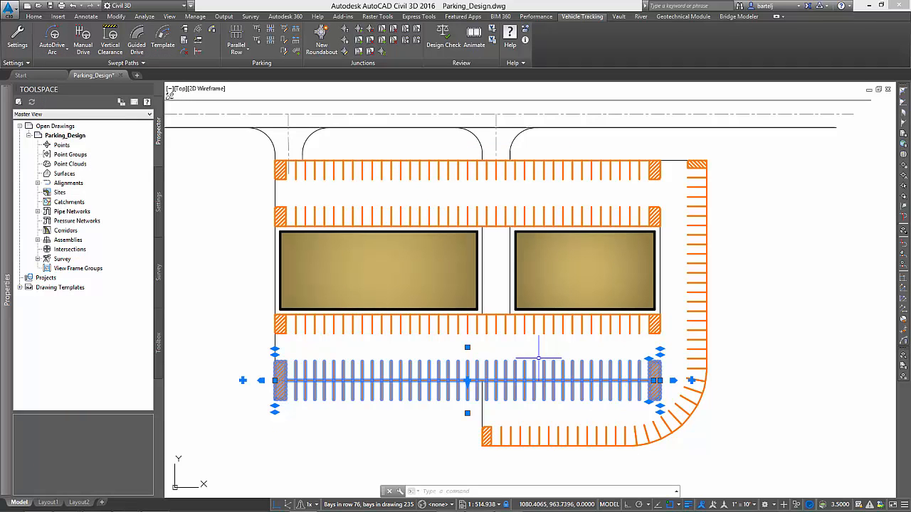
mouse_move(539, 359)
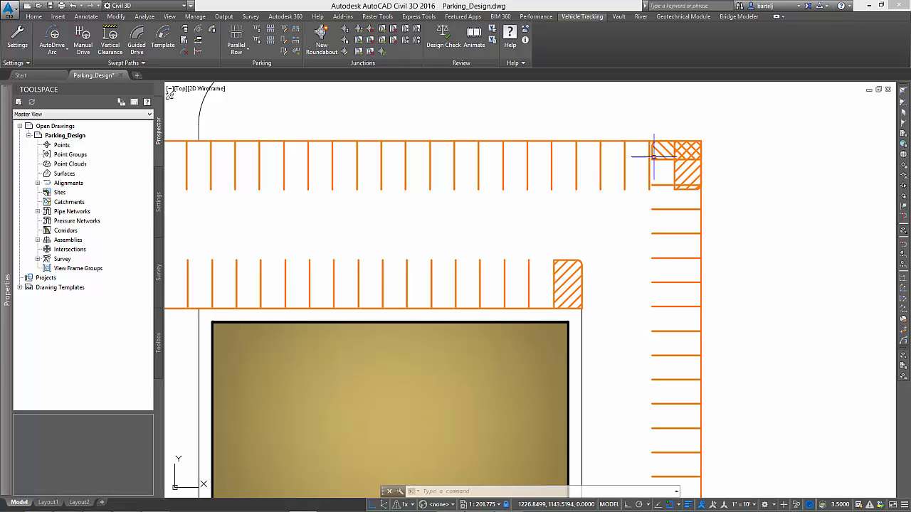
mouse_move(296, 32)
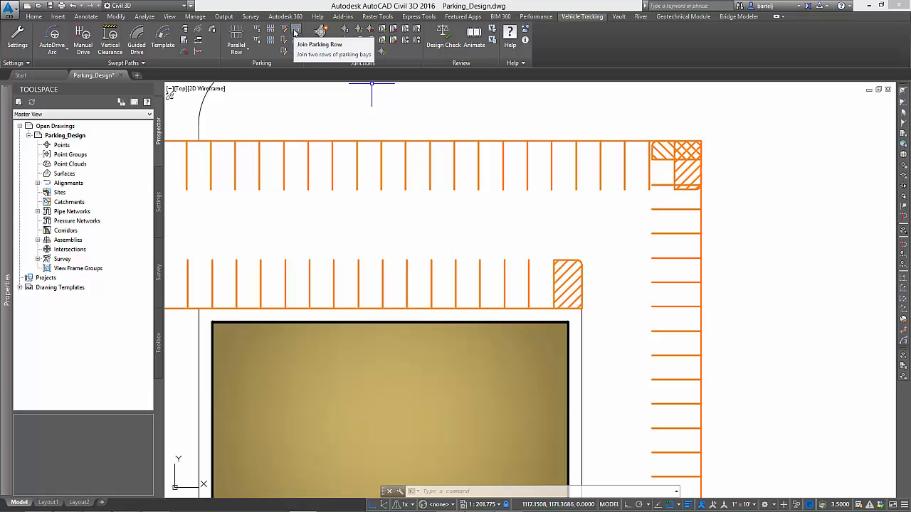
- Join the top bay row and the right-hand row into one continuous row at the corner
click(296, 29)
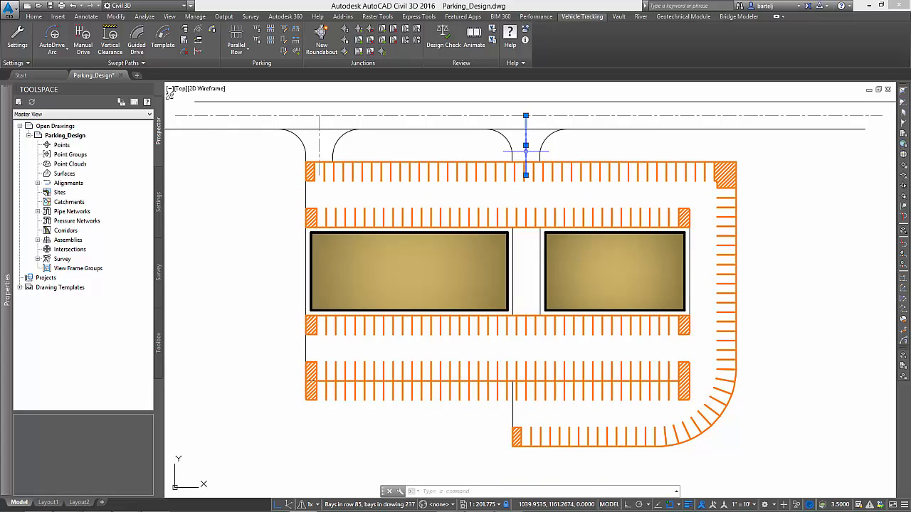
- Create an access road from the picked line with a custom width of 25 and confirm it
click(525, 174)
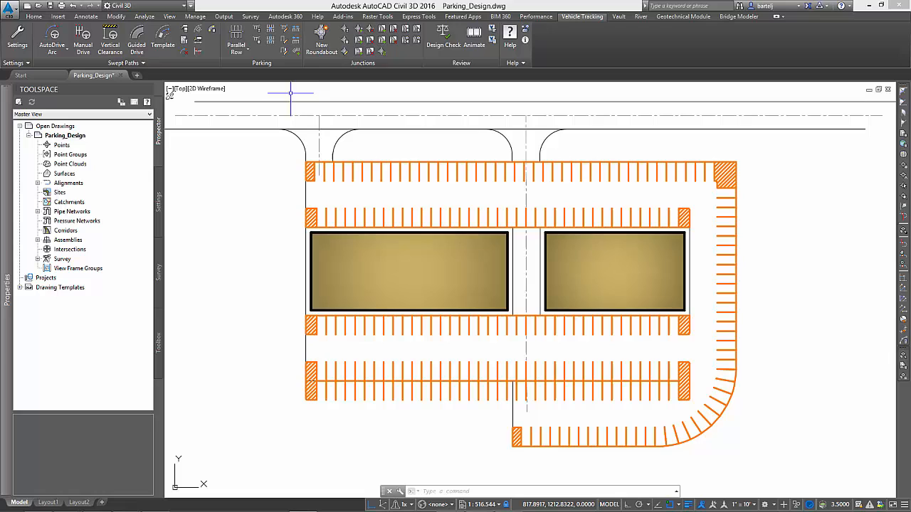
mouse_move(271, 40)
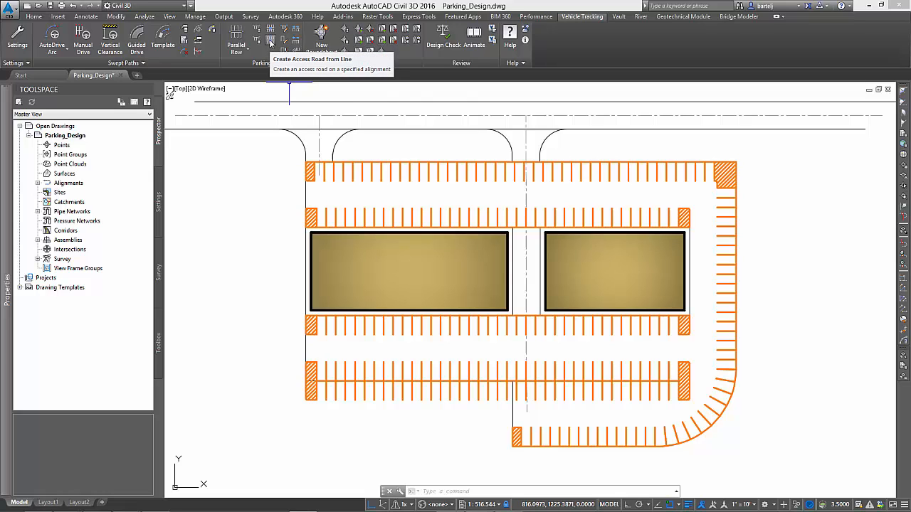
click(270, 40)
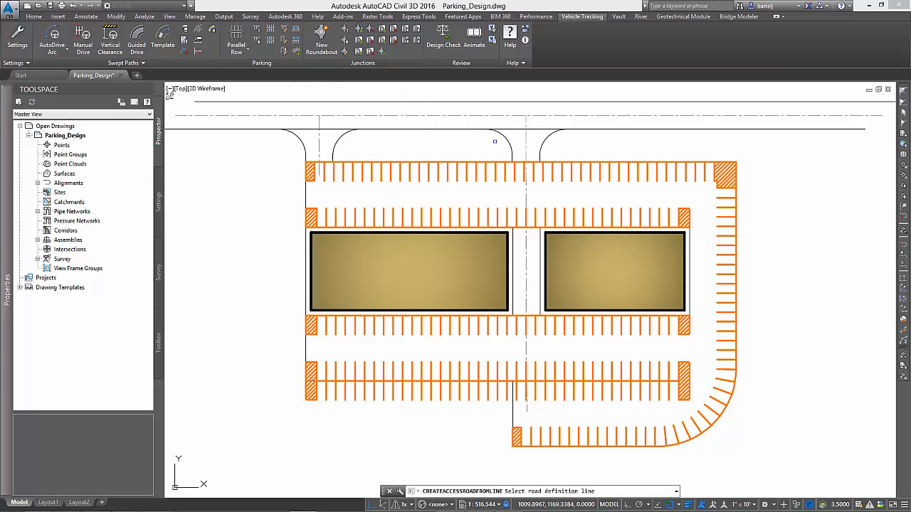
click(496, 142)
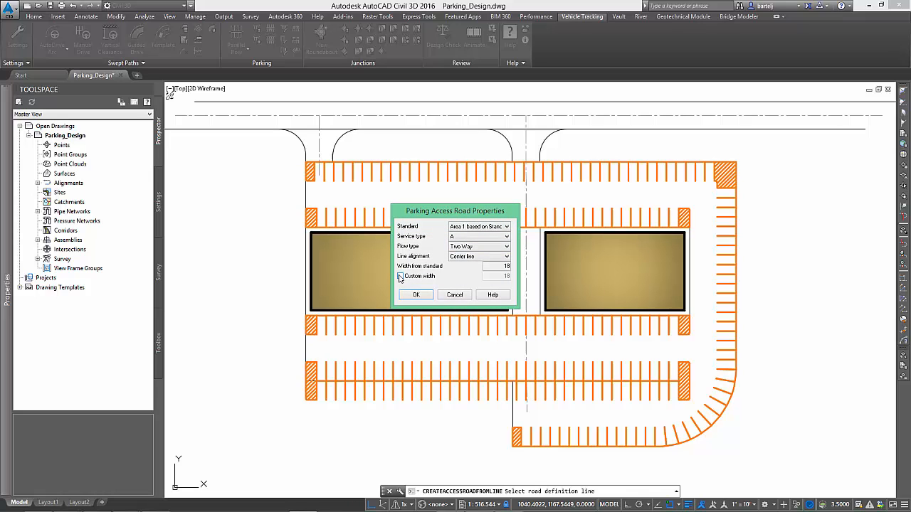
click(400, 276)
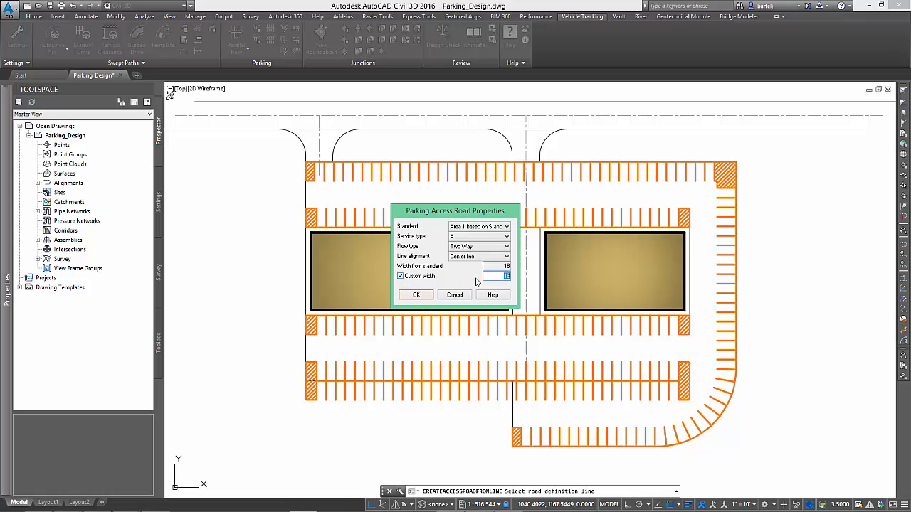
text(25)
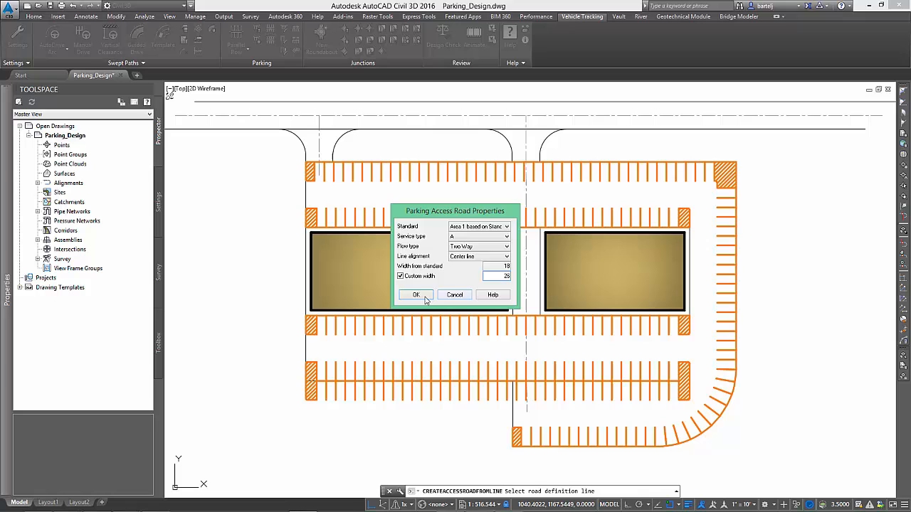
click(416, 295)
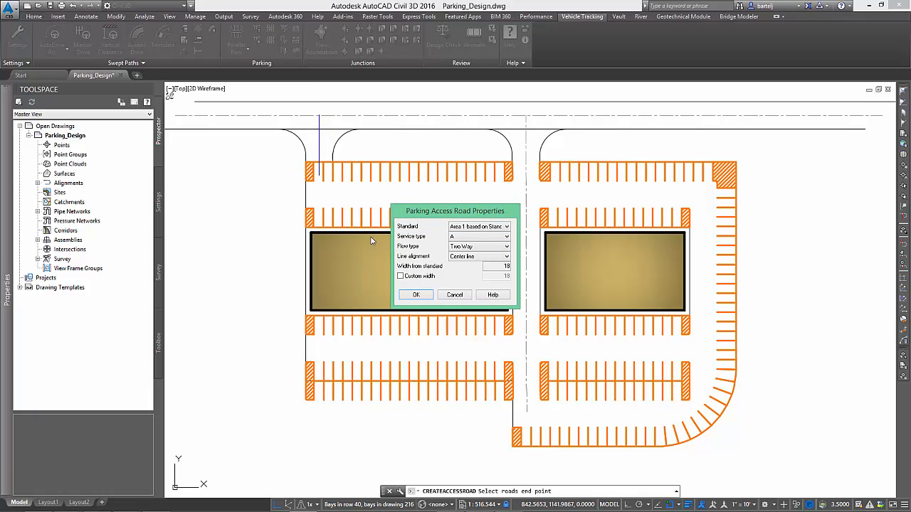
- Turn the custom road width back on and edit its value in the access road properties
click(402, 276)
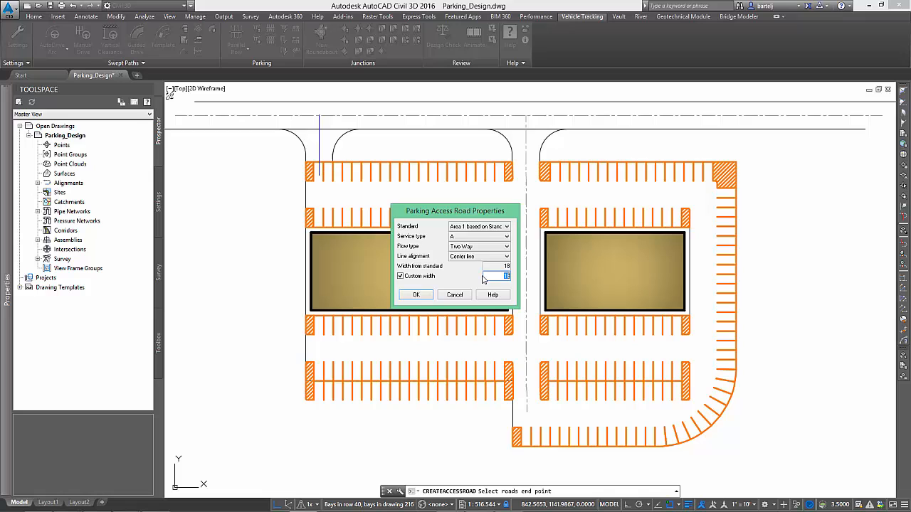
click(416, 294)
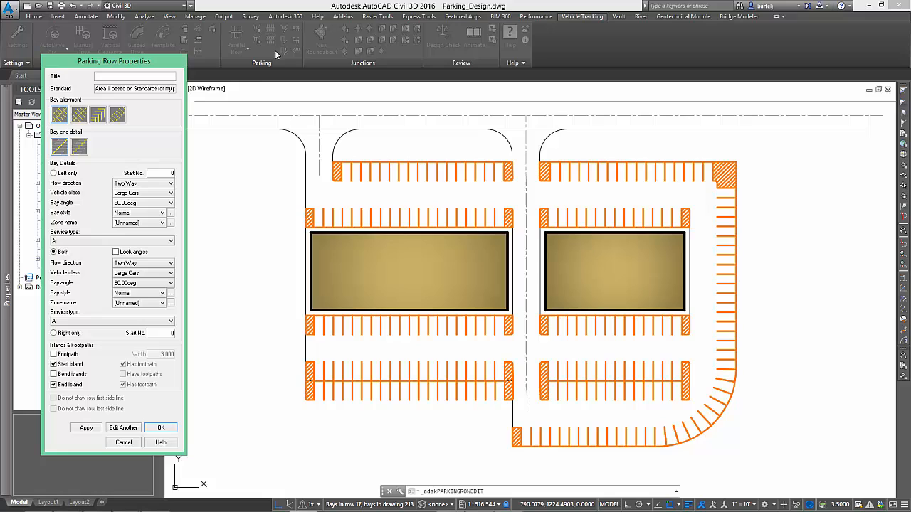
- Set the edited parking row to Right only bays, apply and confirm the change
click(54, 333)
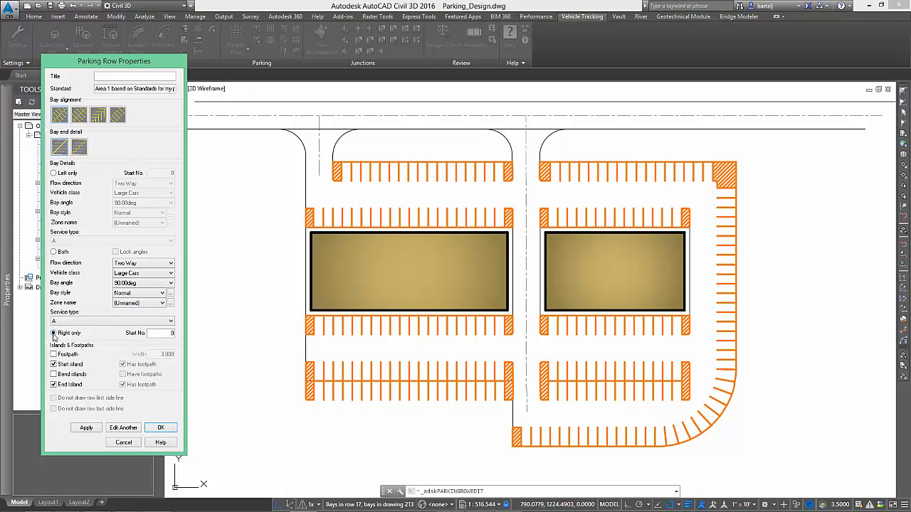
click(85, 427)
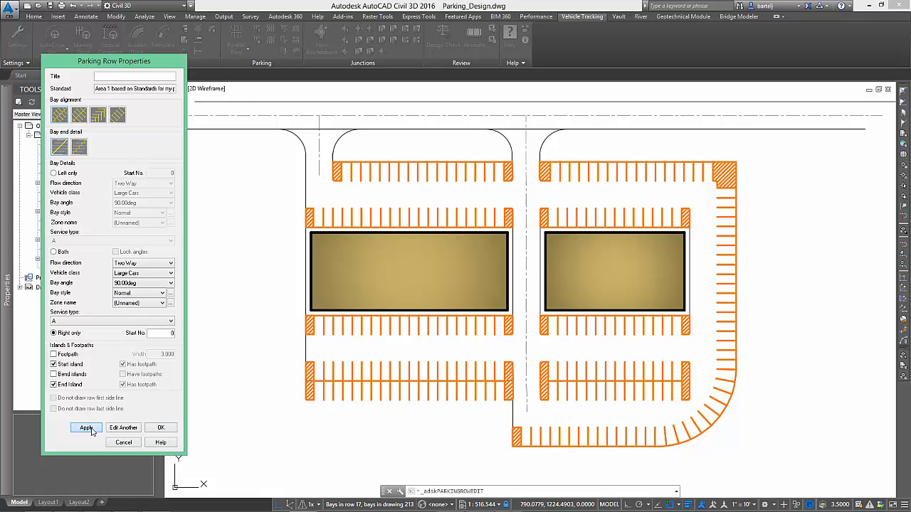
click(85, 427)
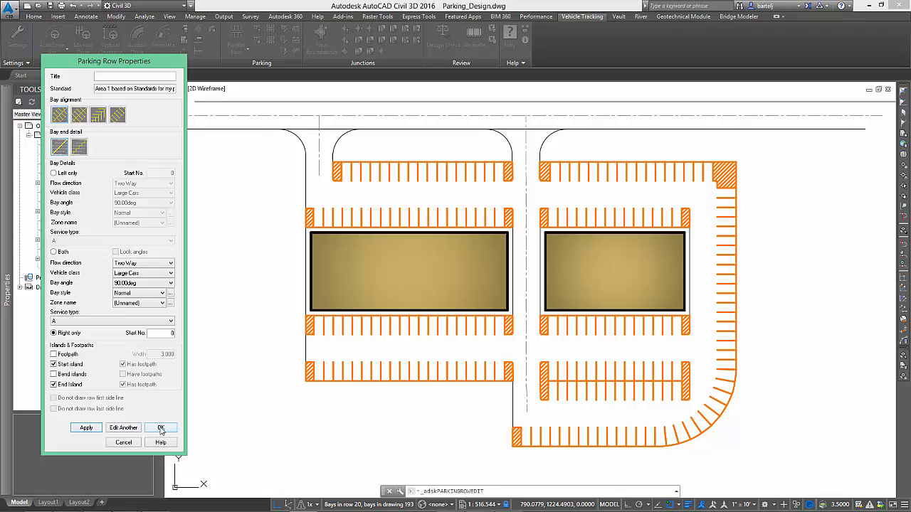
click(159, 427)
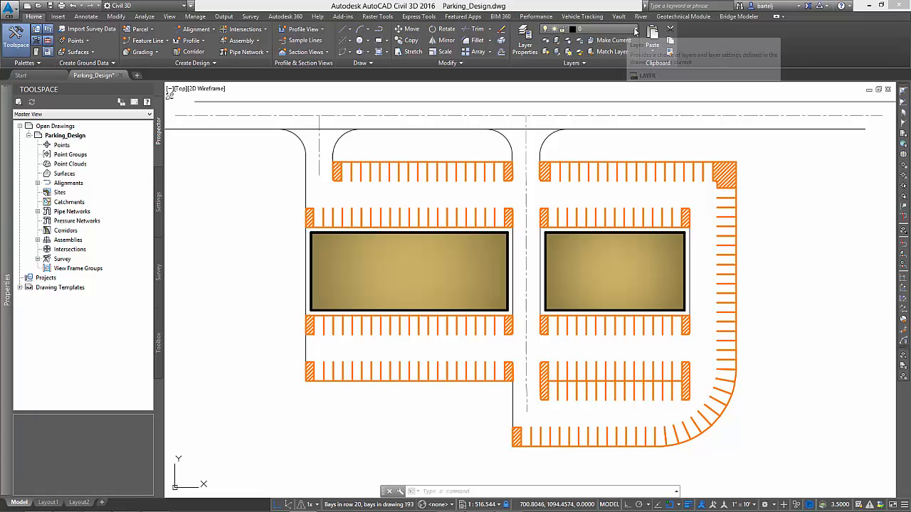
- Switch to the Home ribbon and use the Layers panel controls
click(629, 28)
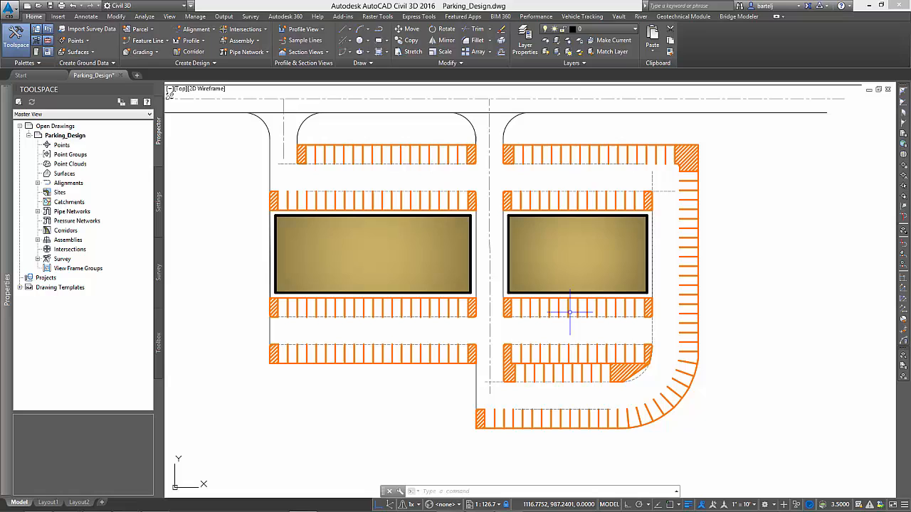
click(632, 29)
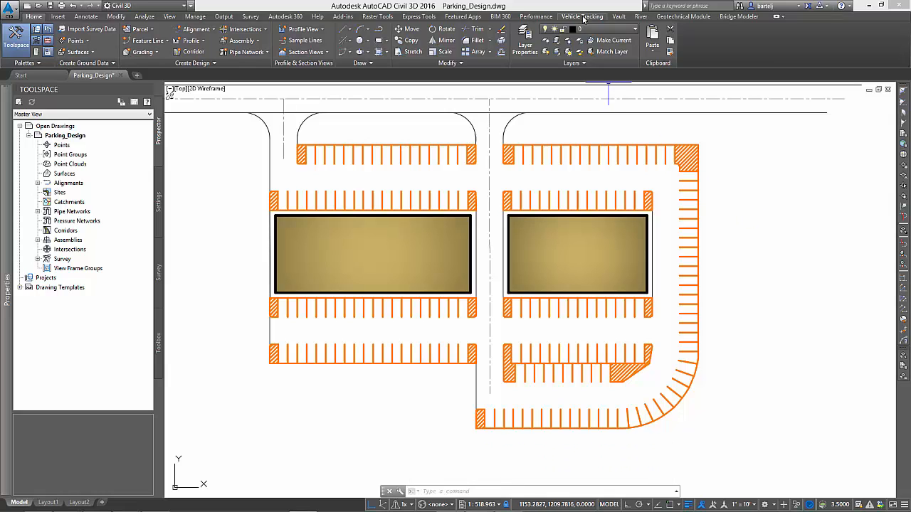
- Return to the Vehicle Tracking tab, review the Parking Bay Report counts and close it
click(582, 16)
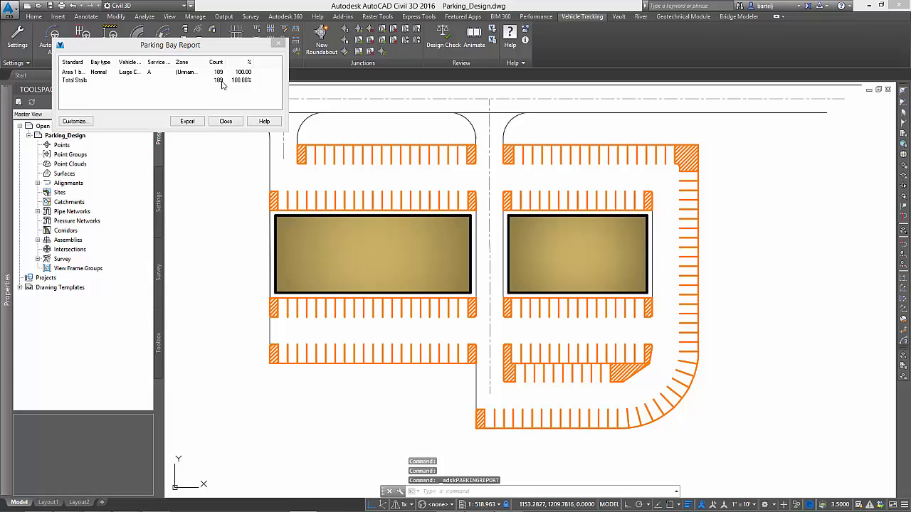
mouse_move(225, 103)
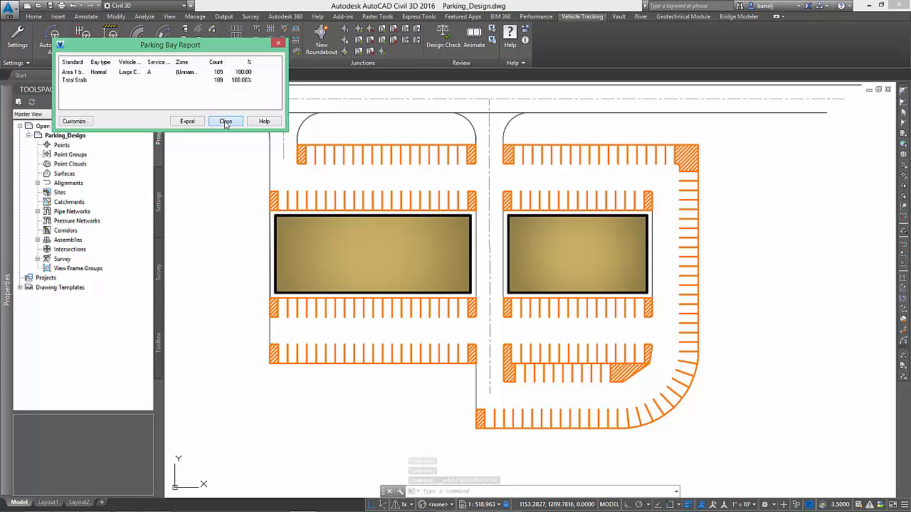
click(225, 121)
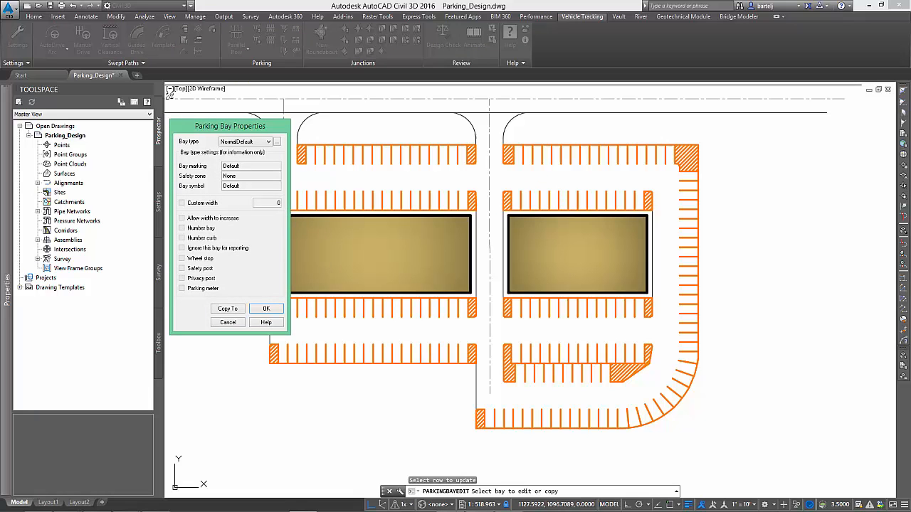
- Set the chosen bay in the right lot's top row to the Disabled bay type
click(276, 141)
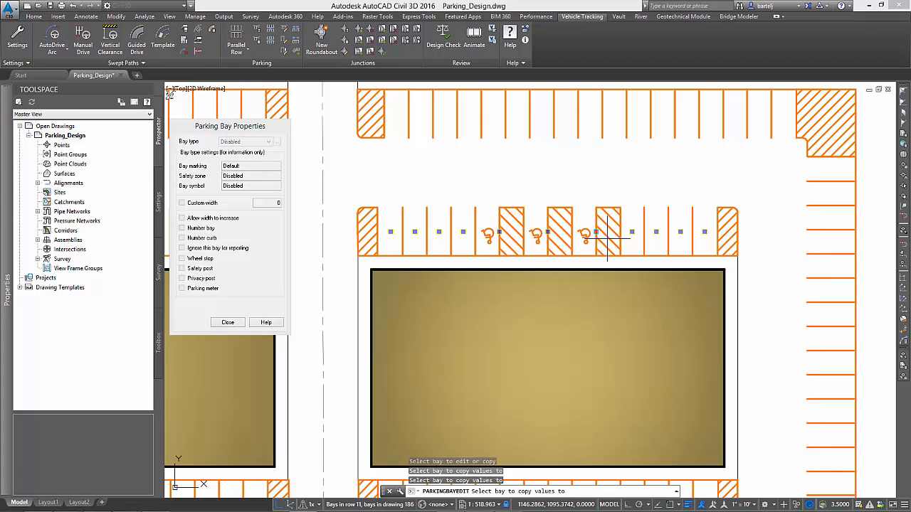
mouse_move(609, 263)
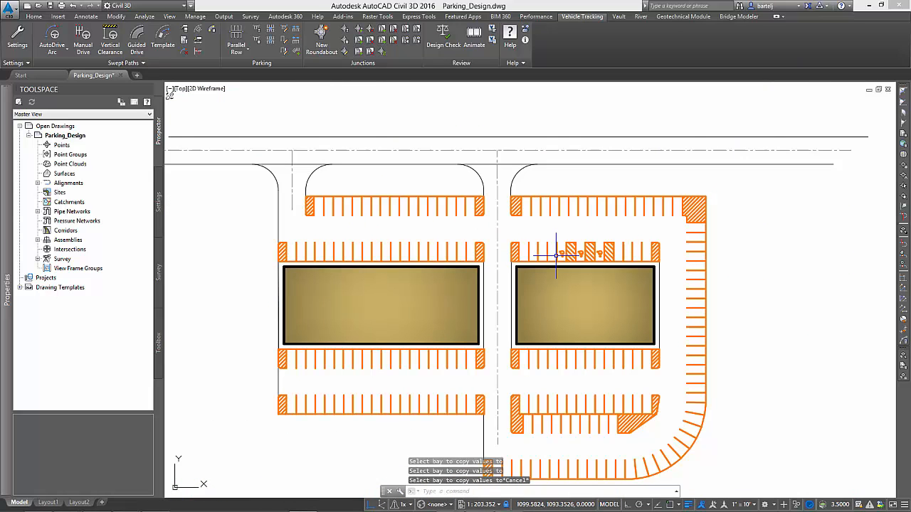
mouse_move(291, 88)
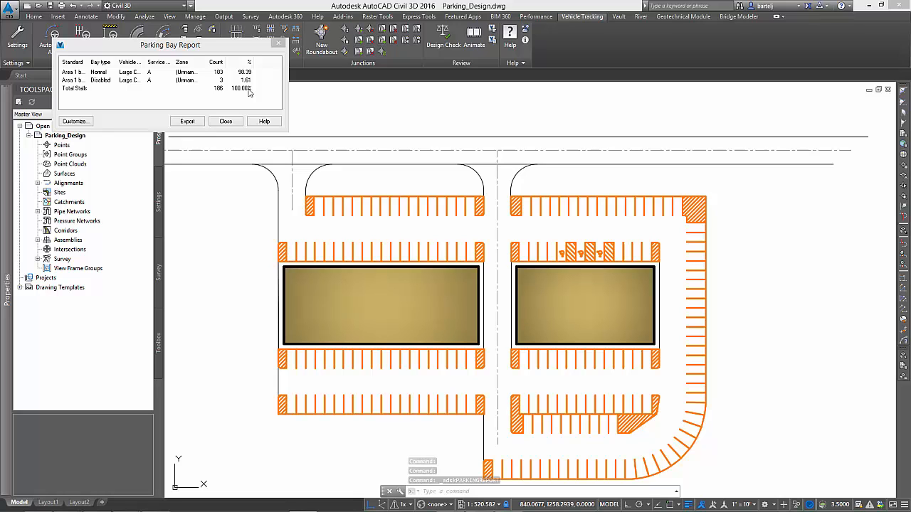
- Export the parking bay report as a CSV file and close the report
click(188, 121)
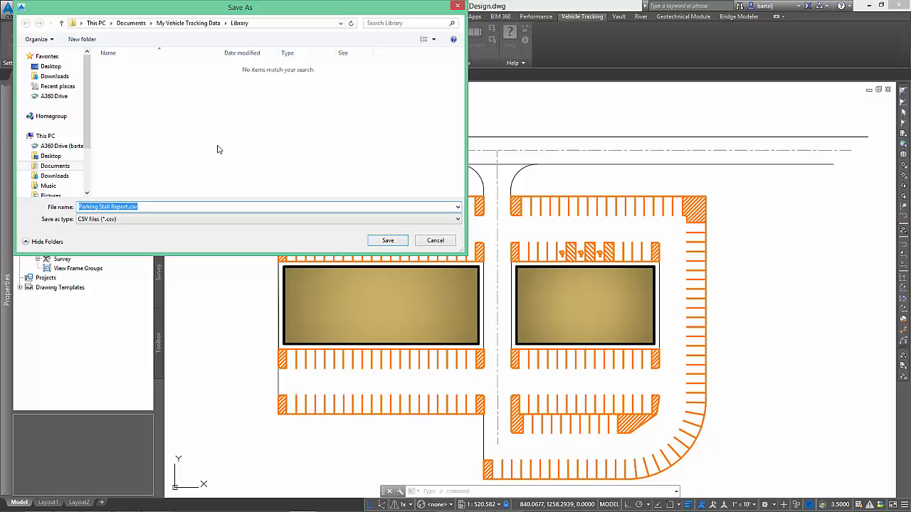
click(458, 220)
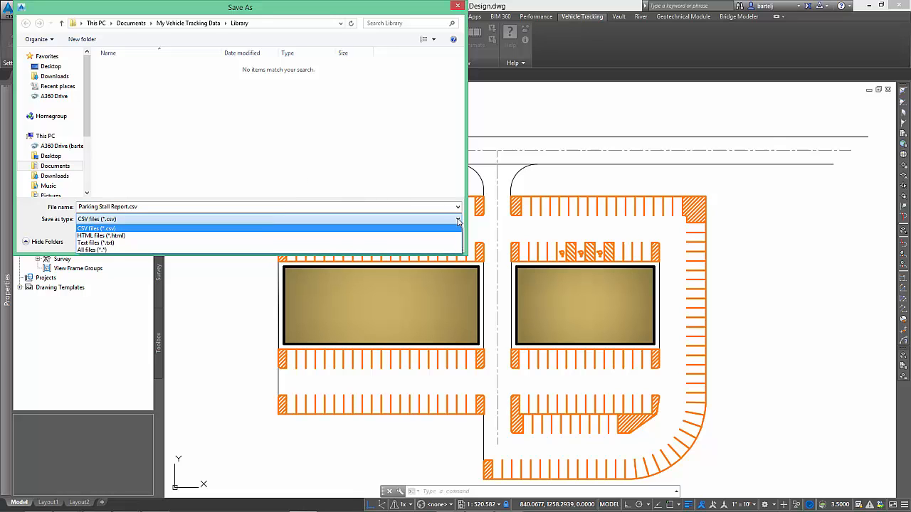
click(96, 227)
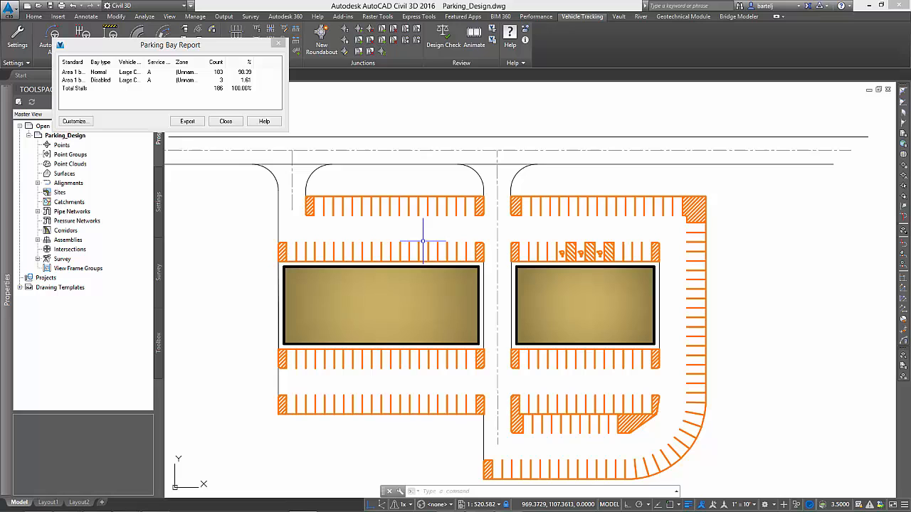
click(225, 121)
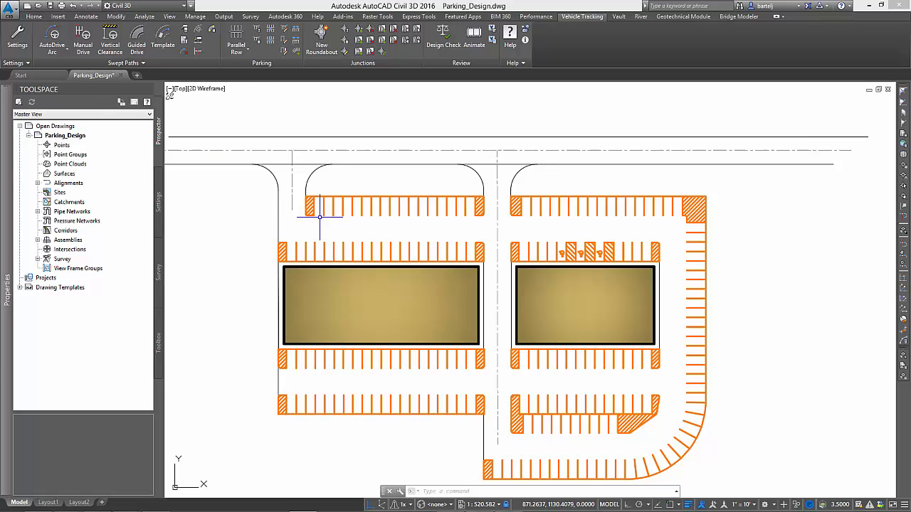
mouse_move(370, 242)
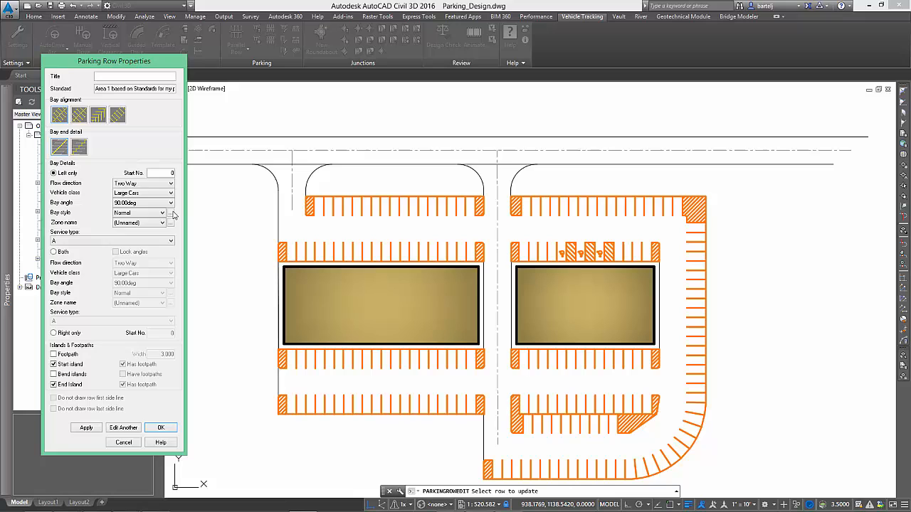
- Enable the Number bay option in Bay Styles and apply it to the parking row
click(171, 213)
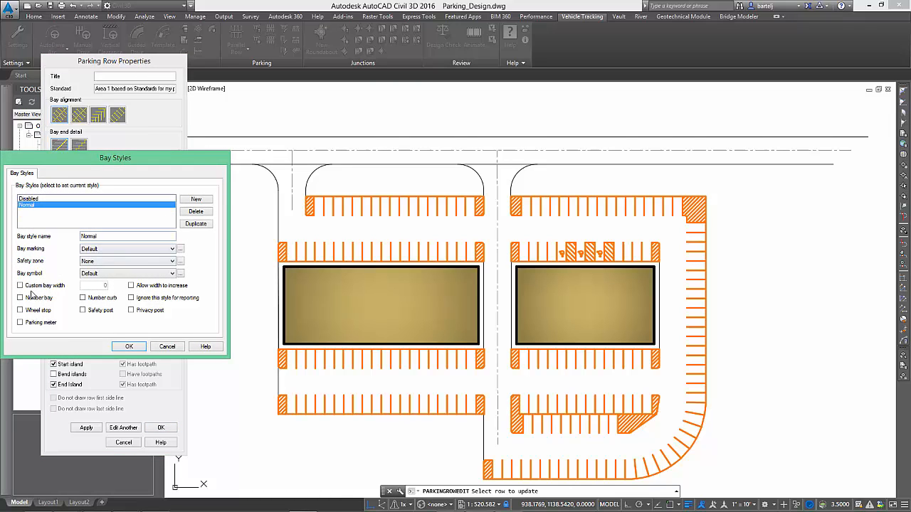
click(128, 348)
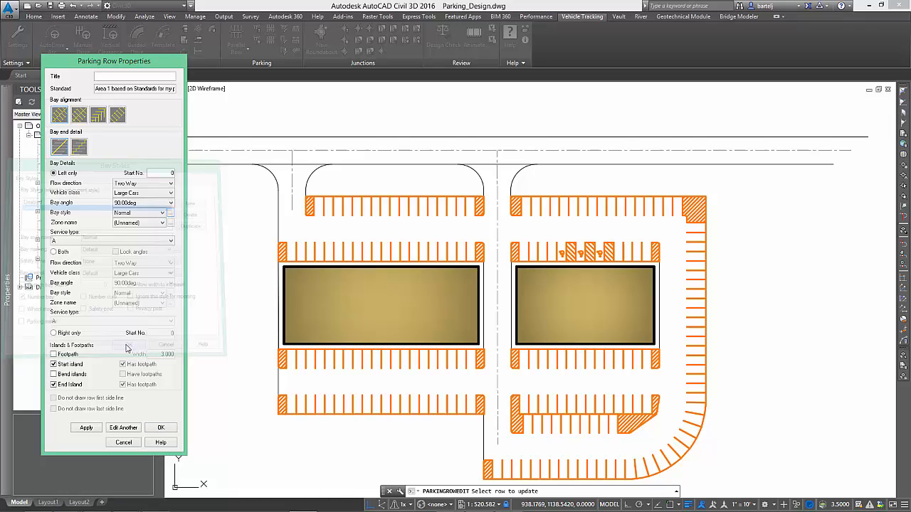
click(160, 427)
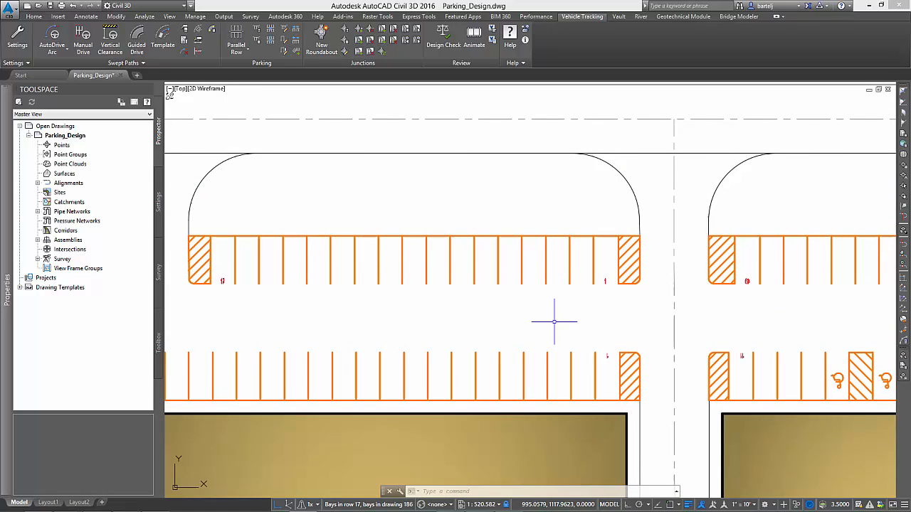
- Start AutoDrive and proceed with P - Passenger Car from the Vehicle Library Explorer
click(51, 35)
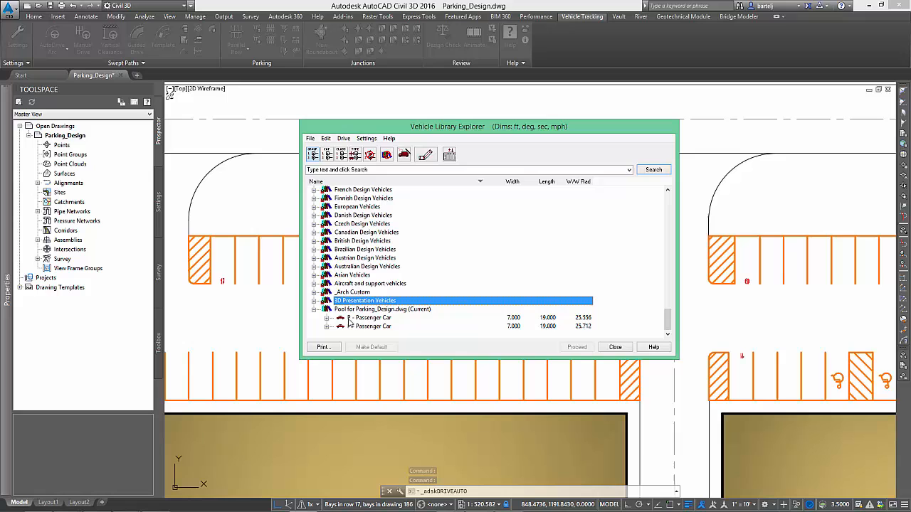
click(370, 317)
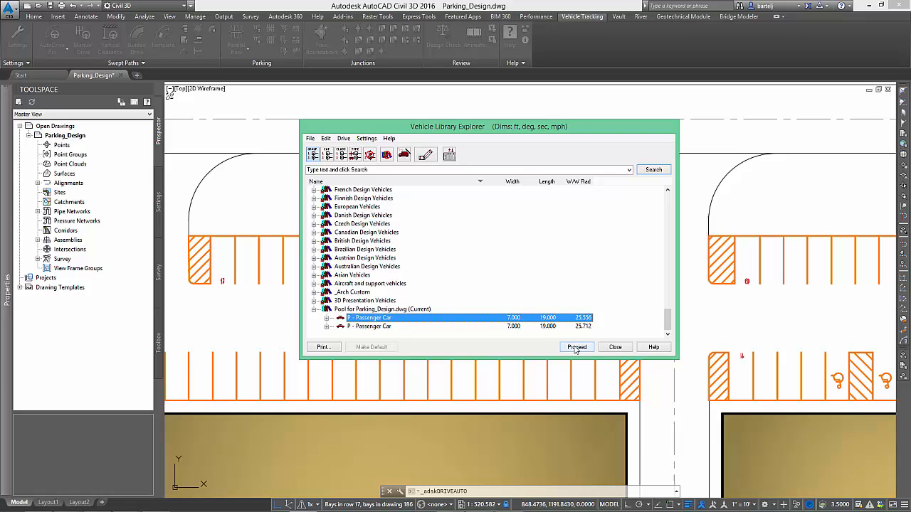
click(577, 347)
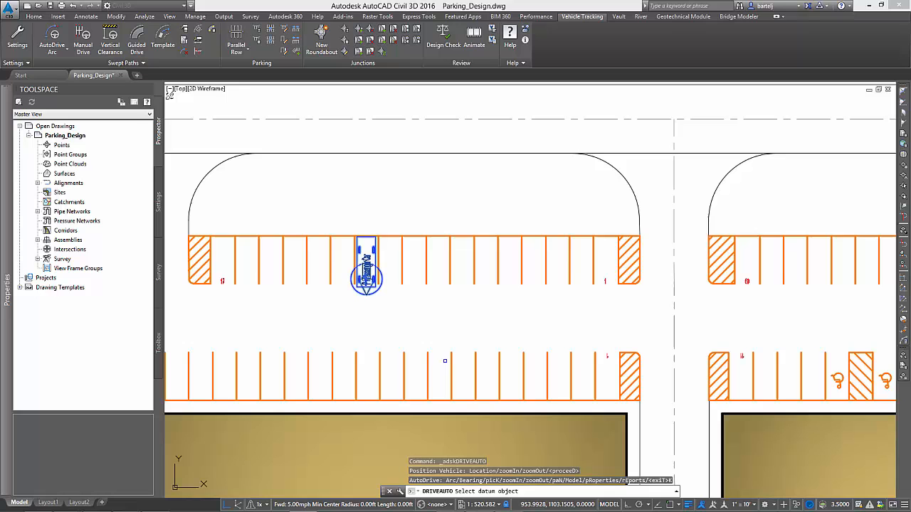
- Place the passenger car in a top-row bay using the datum object as its start reference
click(472, 410)
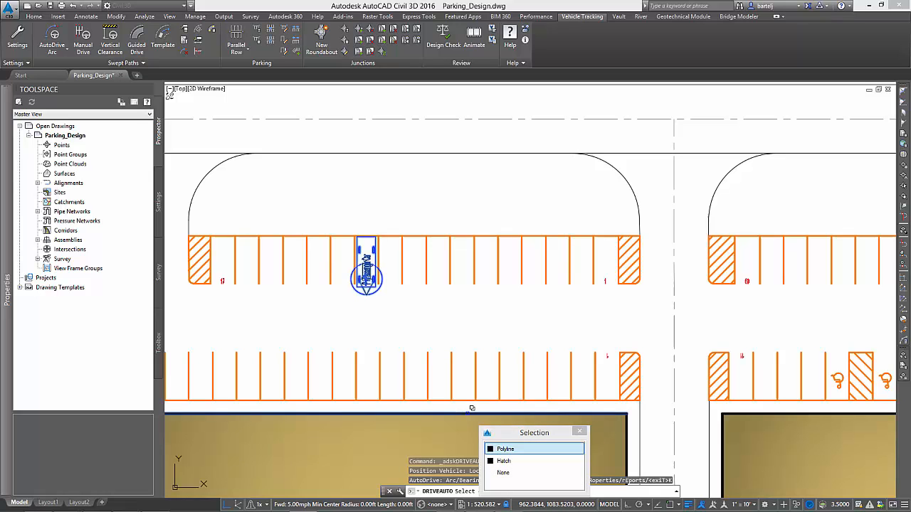
click(507, 448)
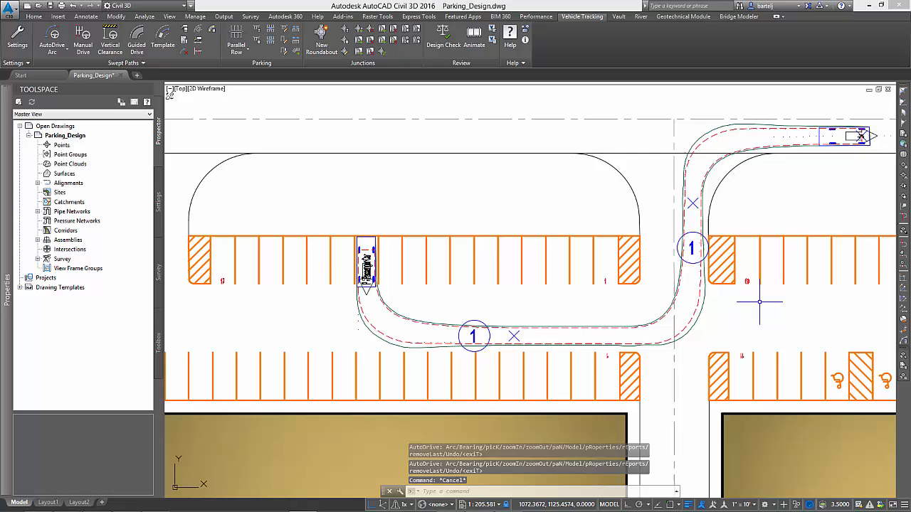
mouse_move(751, 310)
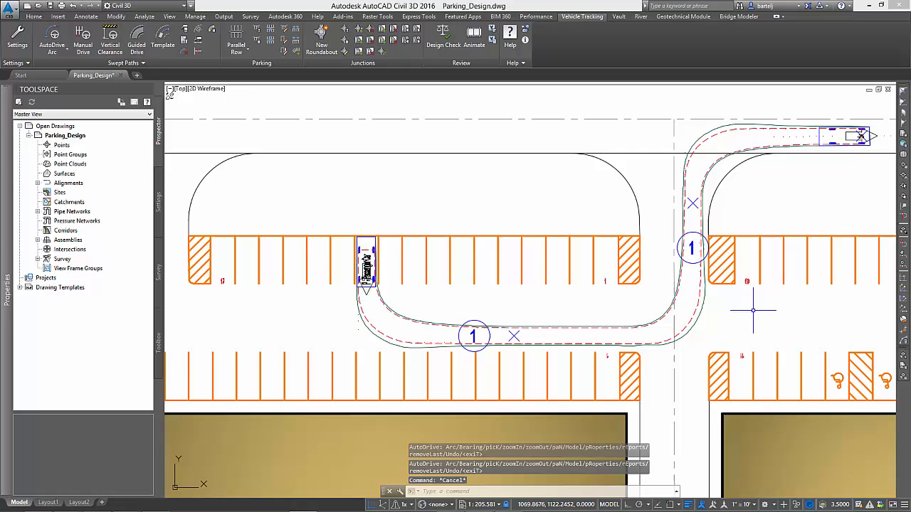